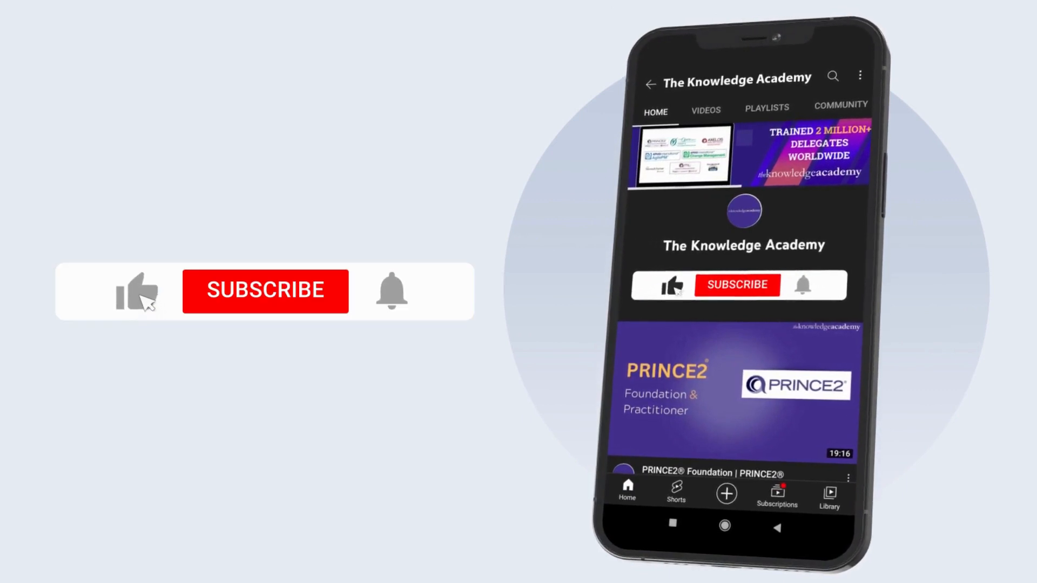
Advance past the intro to slide 18, 'Create a PivotTable from an Excel Data List'
{"action": "left_click", "coordinate": [266, 290]}
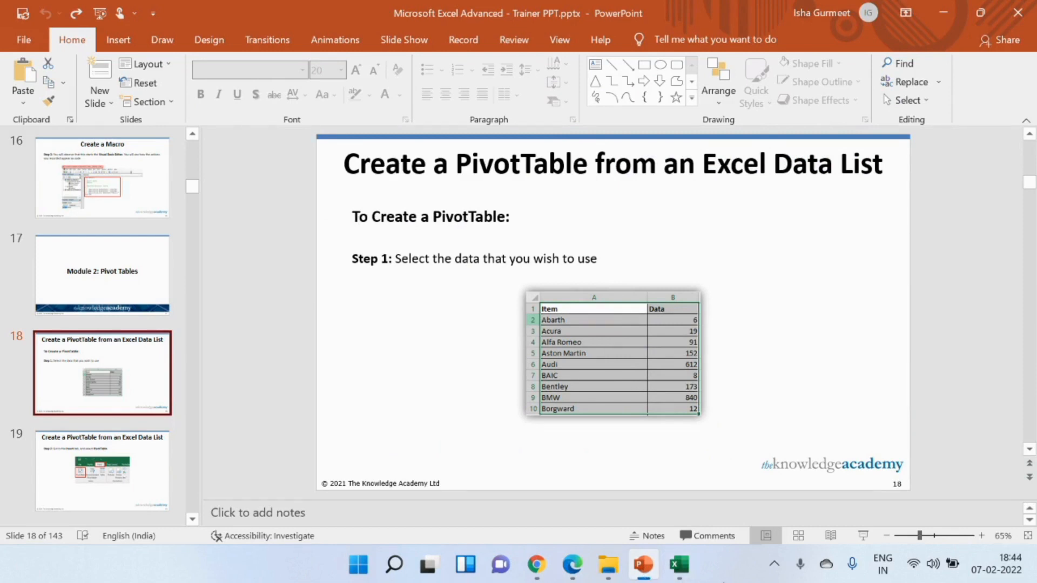
Switch to the Excercise 2.xlsx workbook and start at cell A1 on Sheet1
{"action": "left_click", "coordinate": [677, 565]}
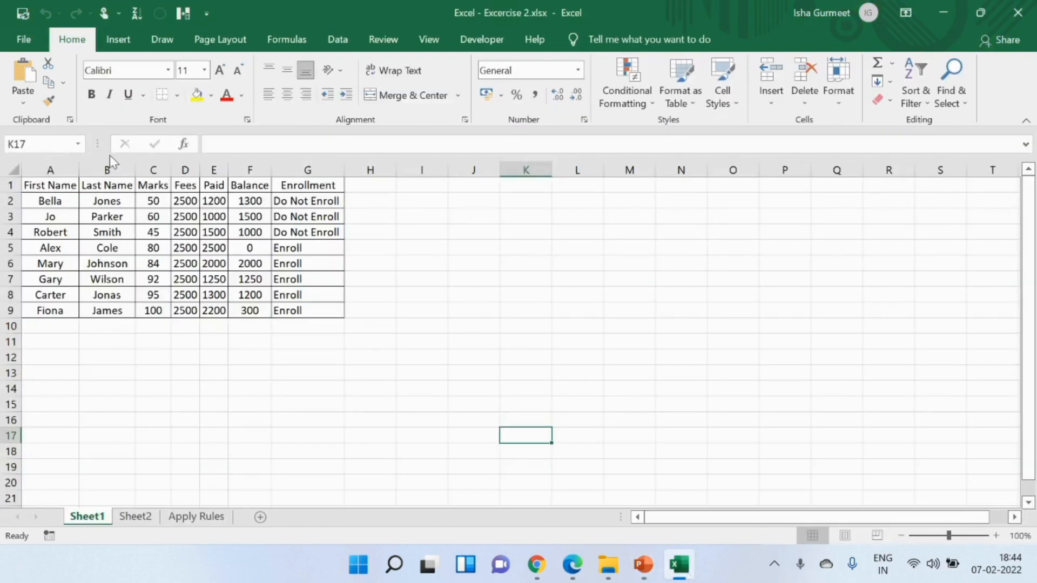
{"action": "mouse_move", "coordinate": [306, 337]}
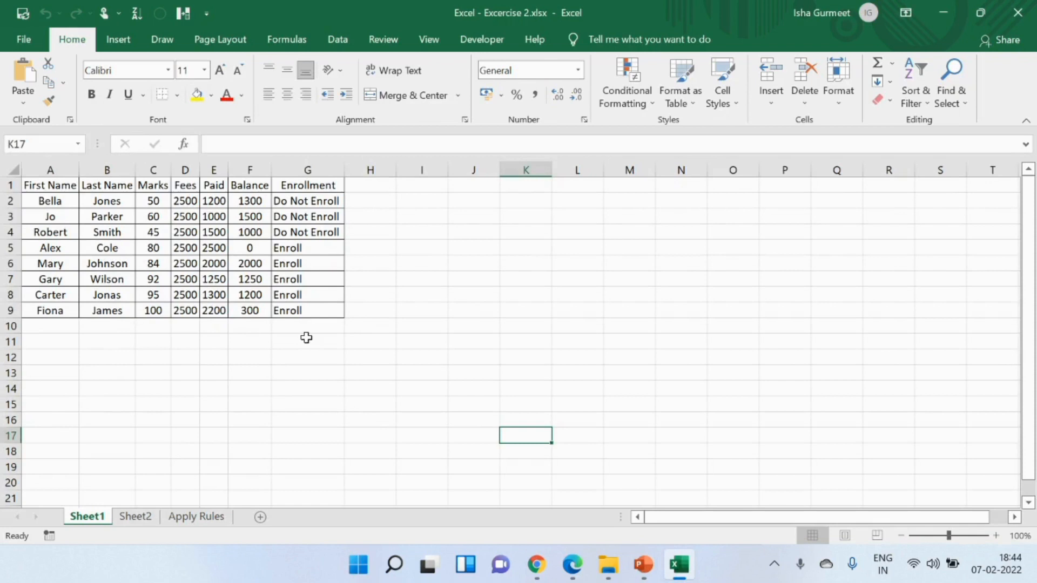
{"action": "mouse_move", "coordinate": [56, 201]}
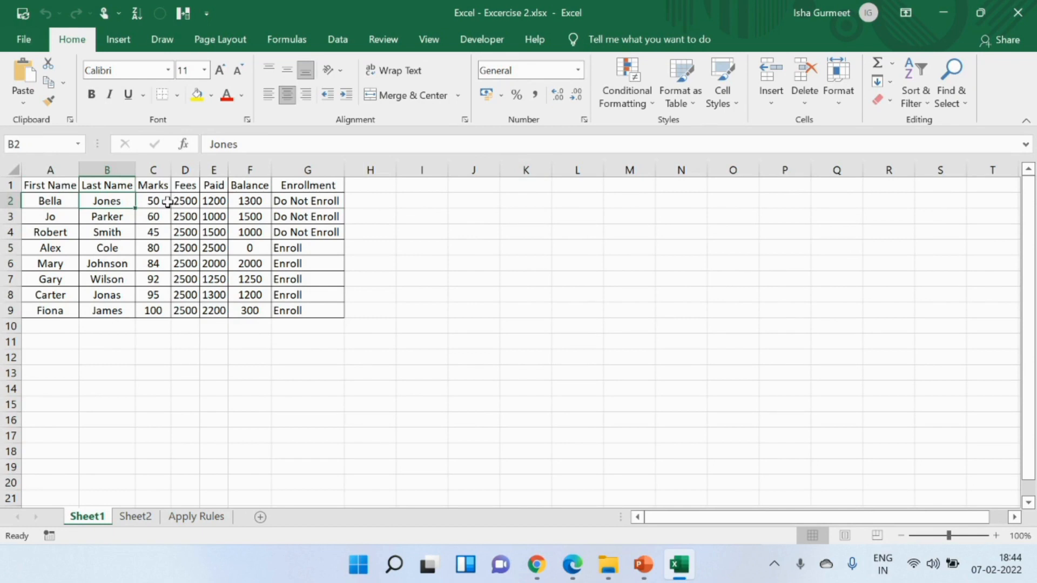
{"action": "left_click", "coordinate": [307, 201]}
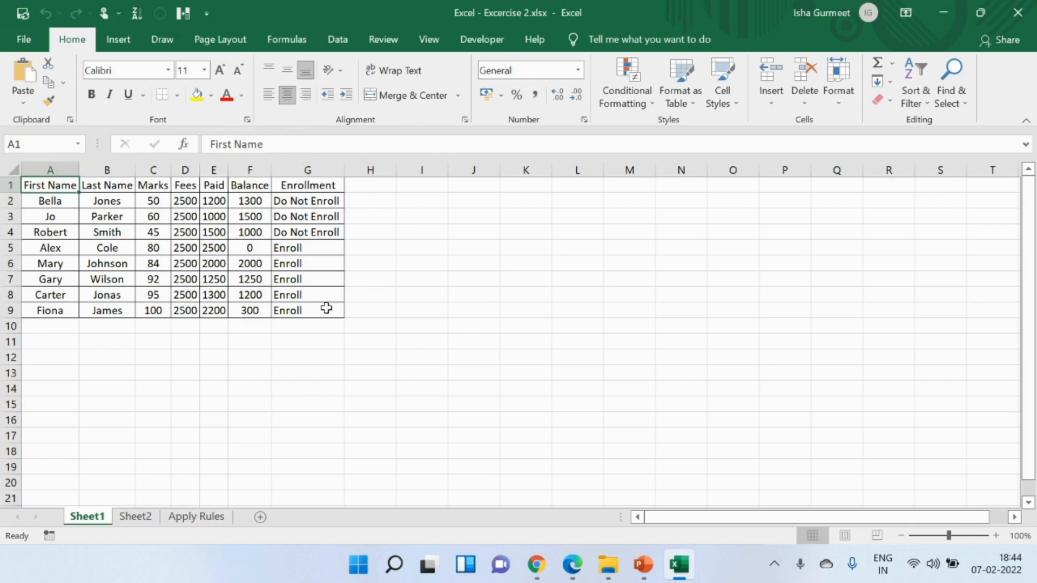
Select the student table A1:G9 and move to the Insert commands
{"action": "left_click_drag", "start_coordinate": [50, 185], "coordinate": [308, 310]}
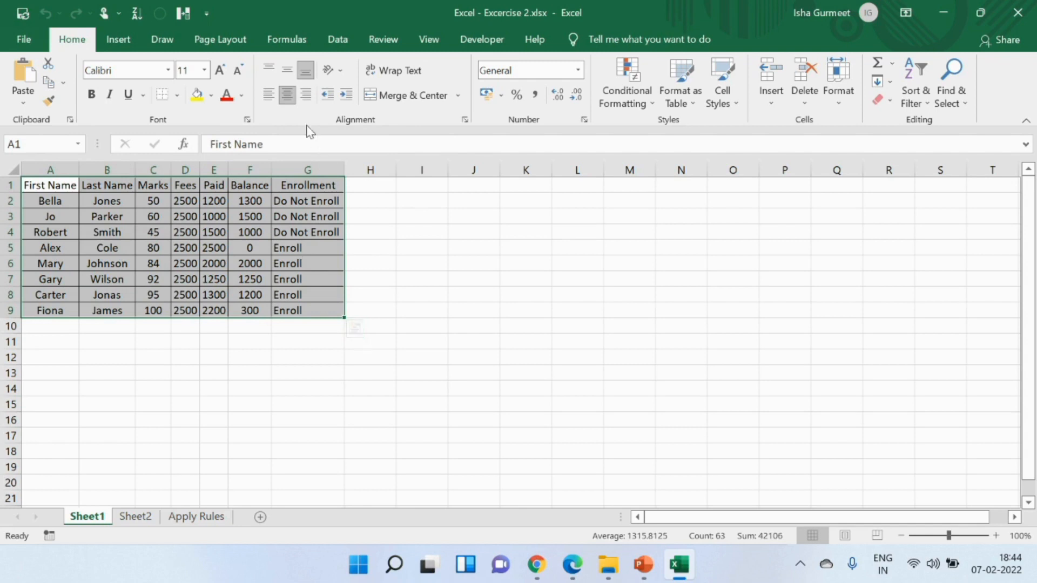
{"action": "left_click", "coordinate": [119, 39]}
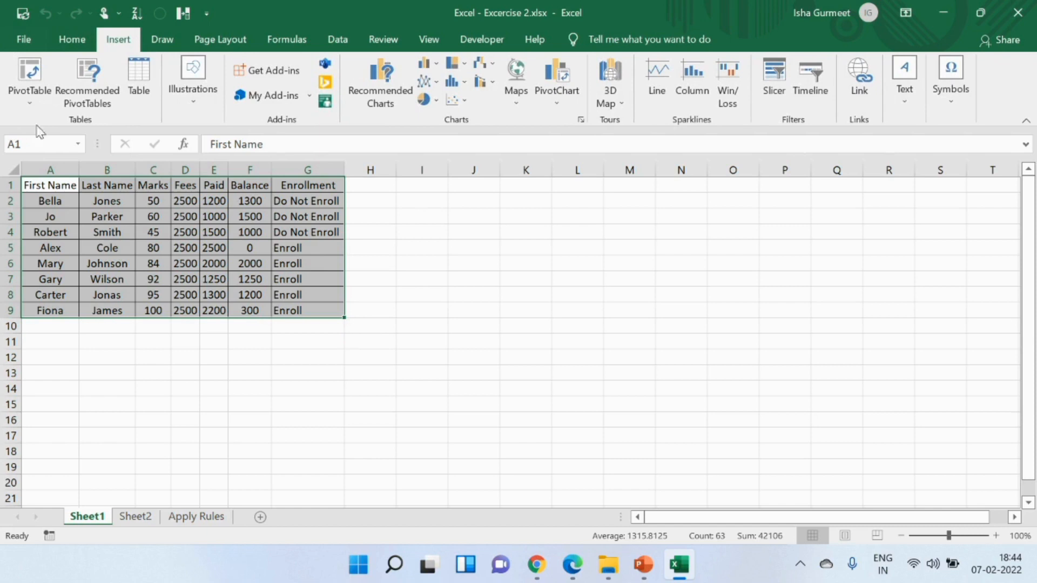
{"action": "mouse_move", "coordinate": [28, 73]}
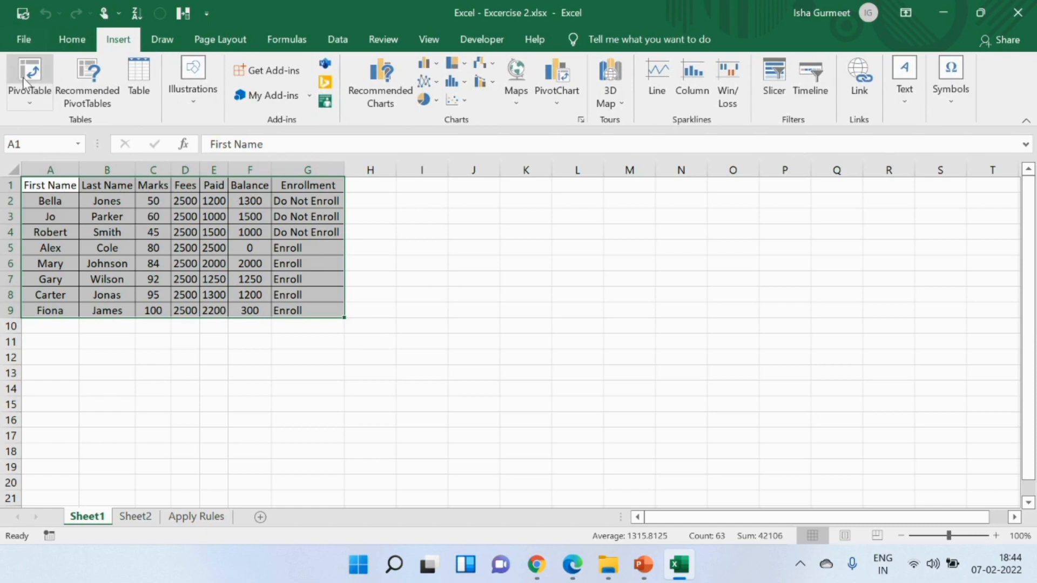
Start a PivotTable from range Sheet1!$A$1:$G$9 with New Worksheet as destination
{"action": "left_click", "coordinate": [29, 75]}
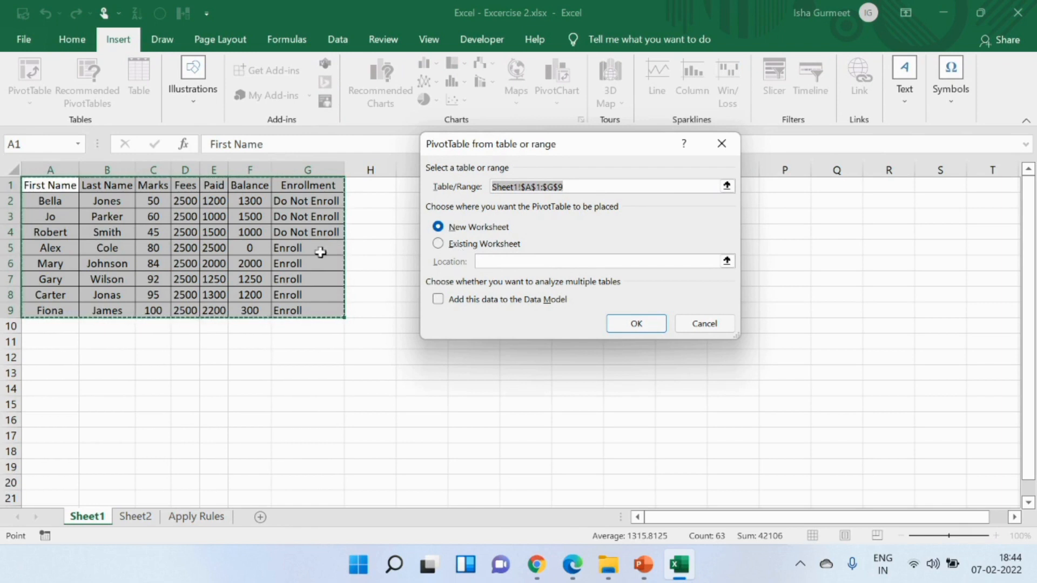
{"action": "mouse_move", "coordinate": [581, 212]}
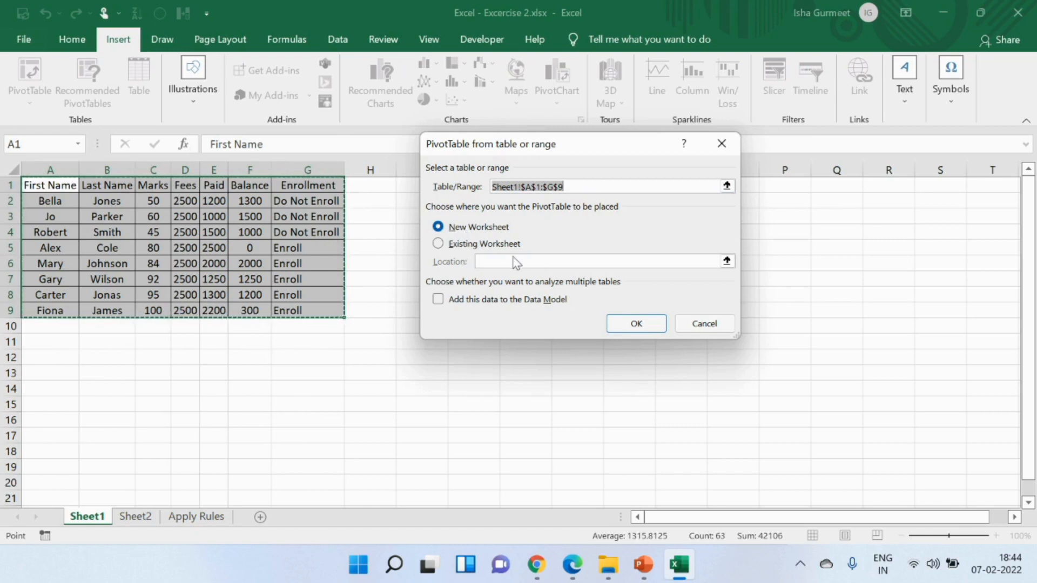
{"action": "mouse_move", "coordinate": [533, 284]}
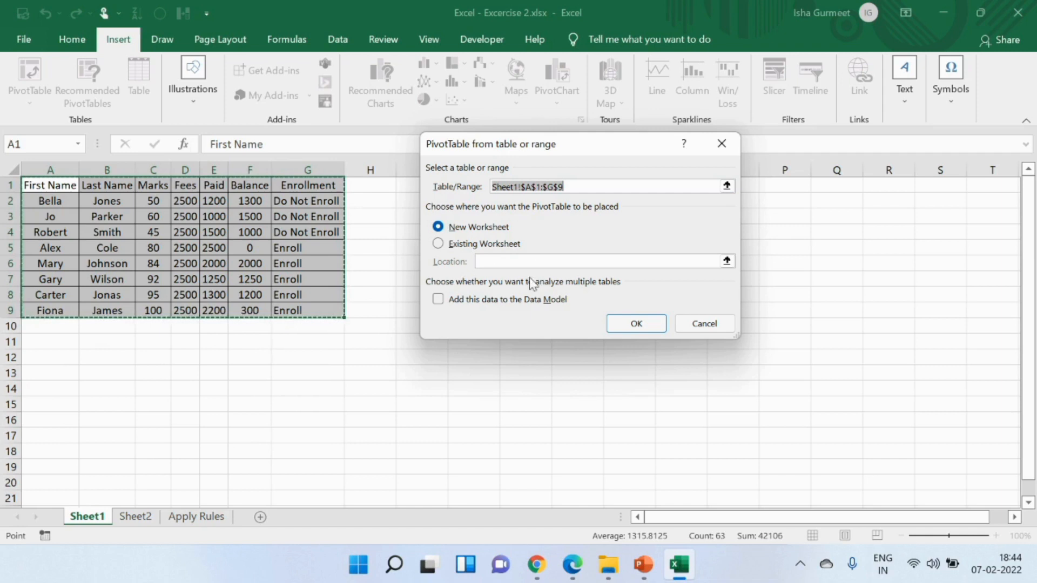
{"action": "mouse_move", "coordinate": [518, 233]}
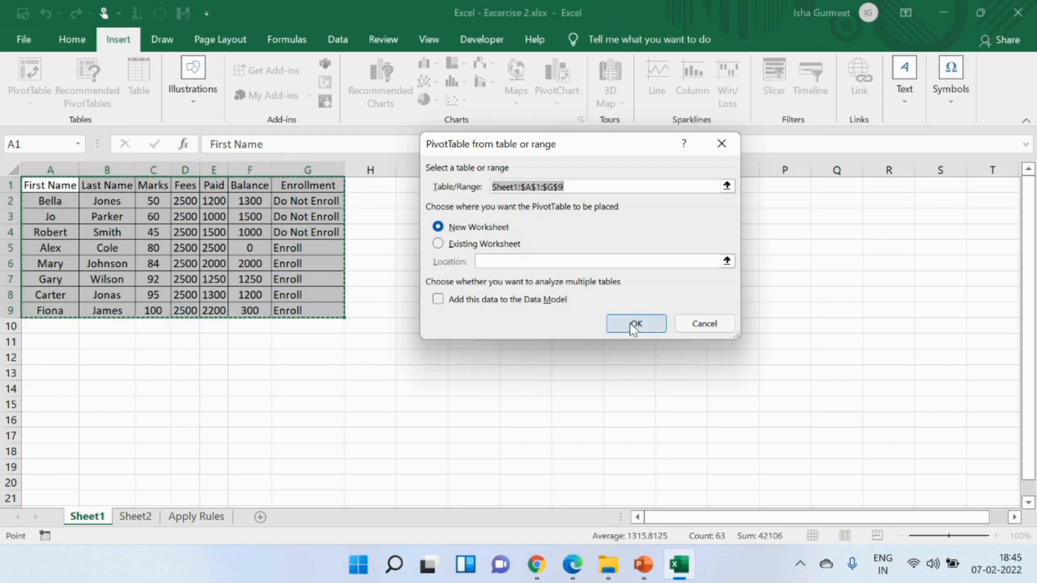
Confirm the dialog to insert a blank PivotTable on new Sheet6
{"action": "left_click", "coordinate": [634, 323]}
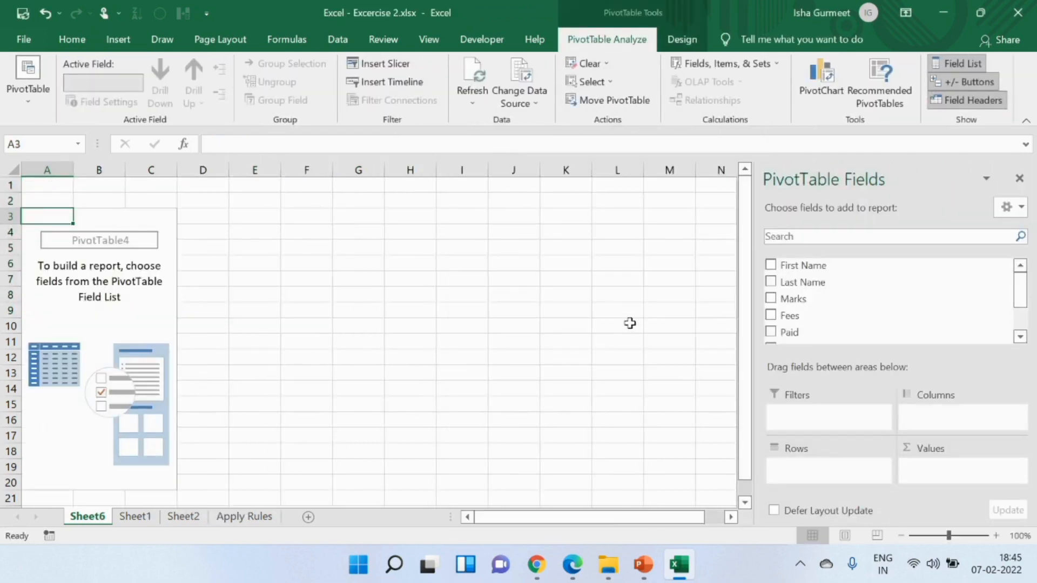
{"action": "mouse_move", "coordinate": [187, 476]}
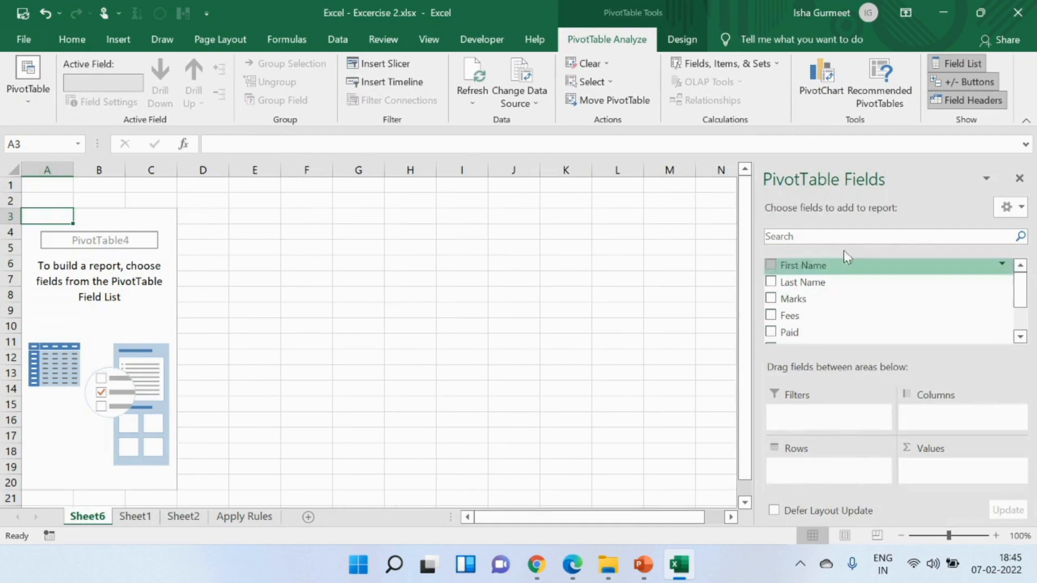
{"action": "mouse_move", "coordinate": [874, 417]}
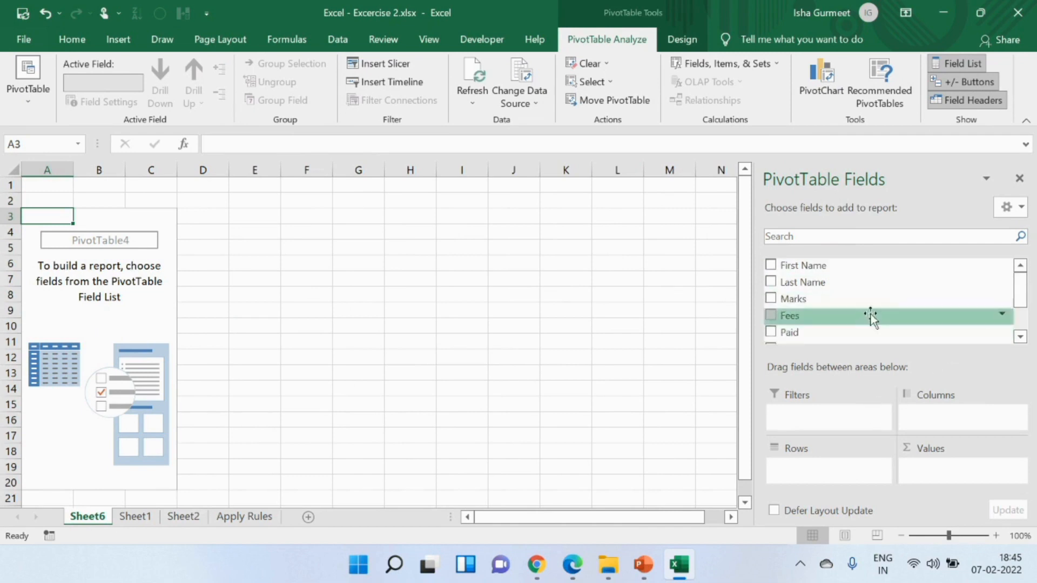
{"action": "mouse_move", "coordinate": [898, 321]}
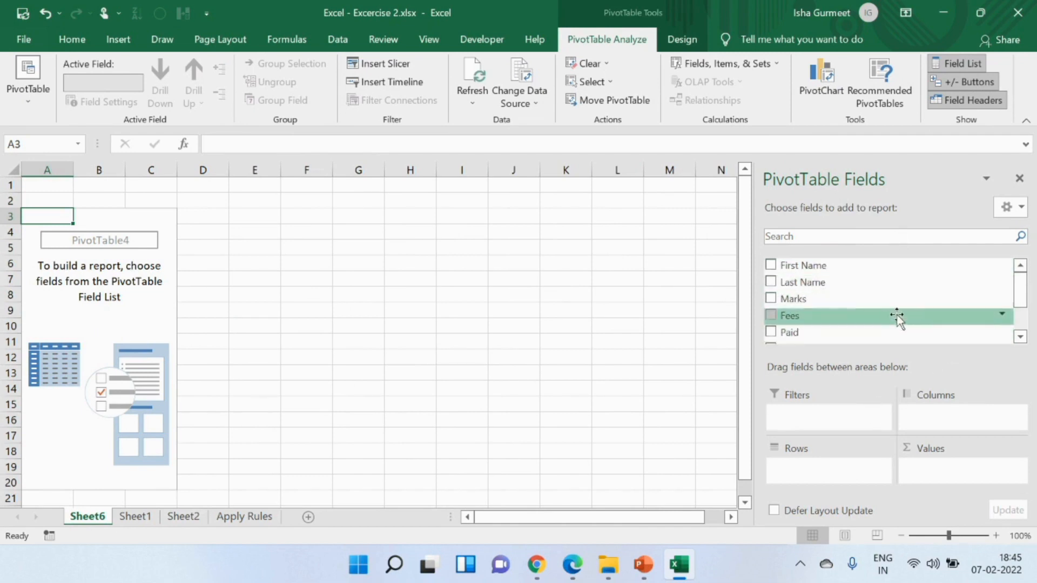
{"action": "mouse_move", "coordinate": [859, 439]}
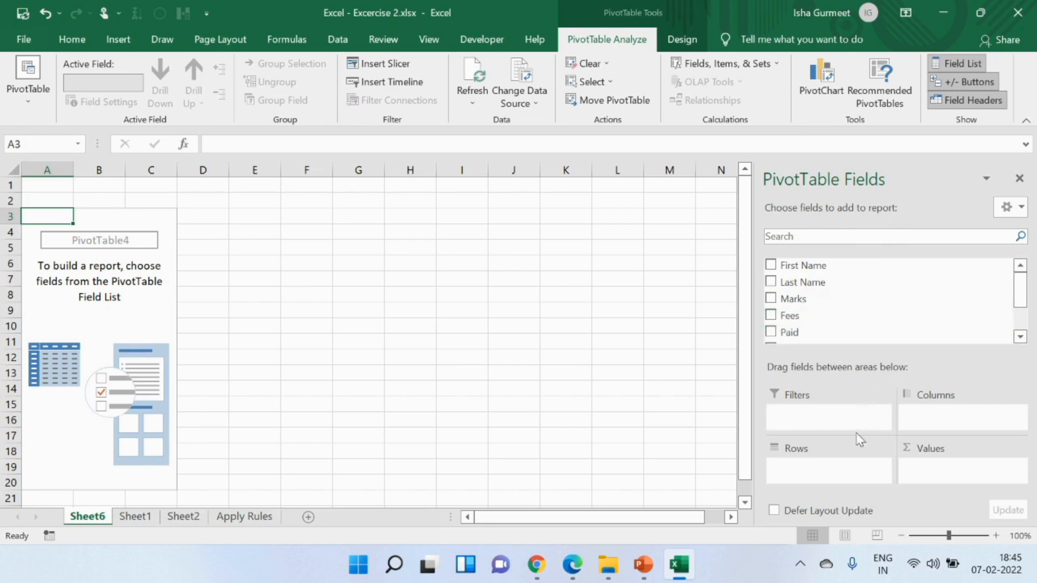
{"action": "mouse_move", "coordinate": [945, 439]}
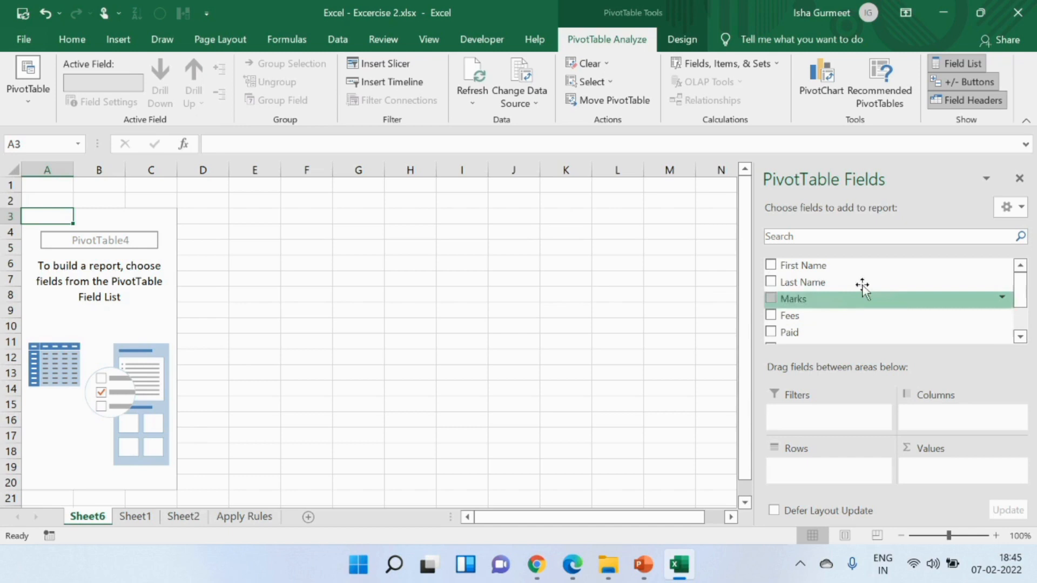
{"action": "mouse_move", "coordinate": [813, 266]}
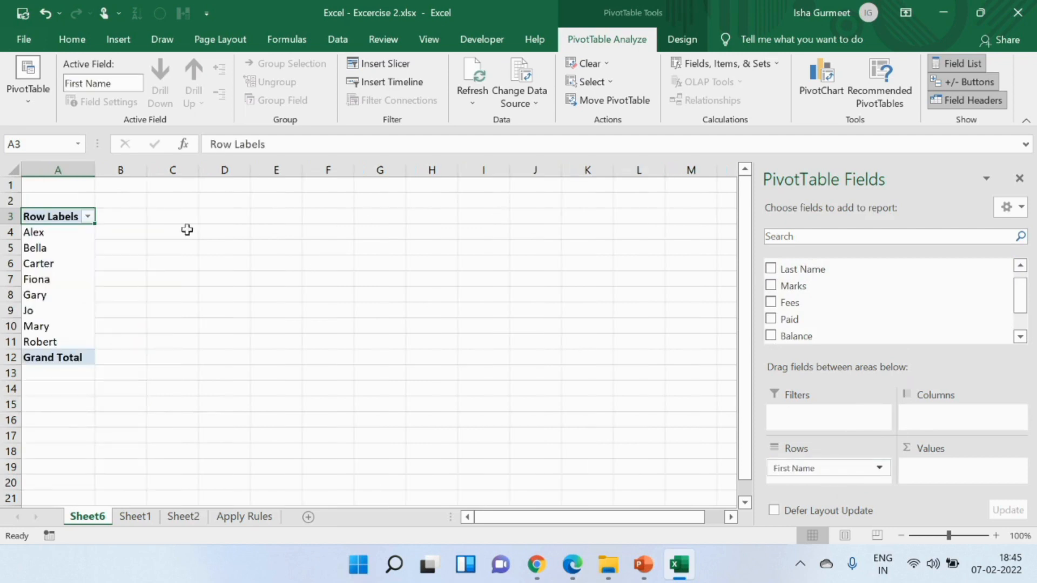
{"action": "mouse_move", "coordinate": [166, 361]}
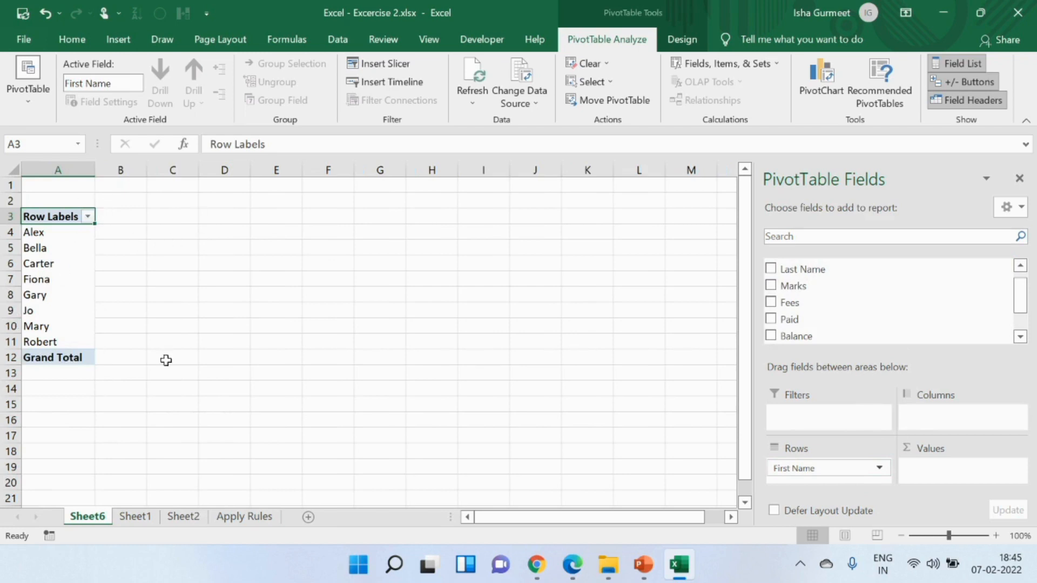
{"action": "mouse_move", "coordinate": [266, 345]}
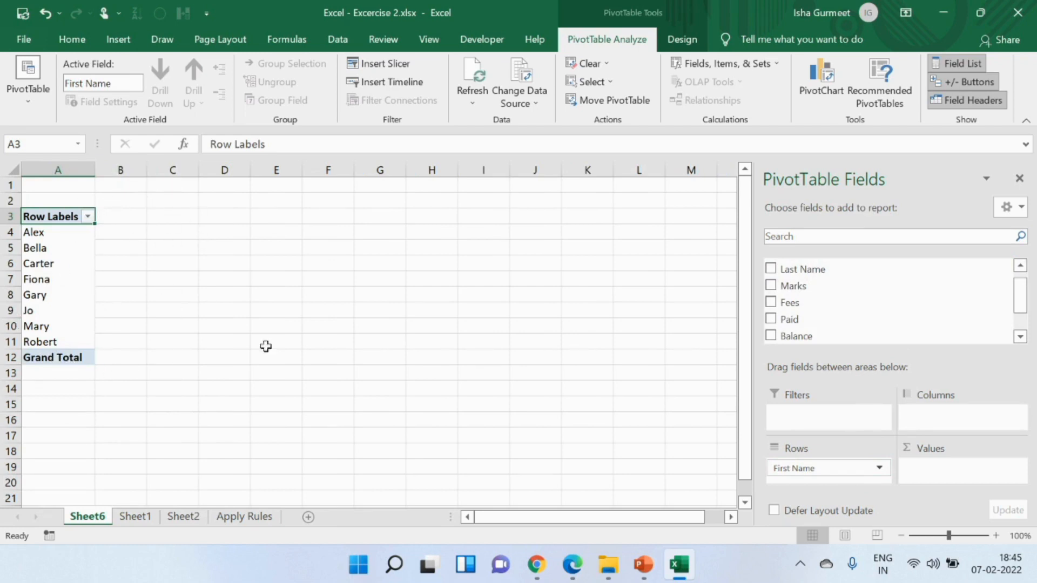
{"action": "mouse_move", "coordinate": [303, 343]}
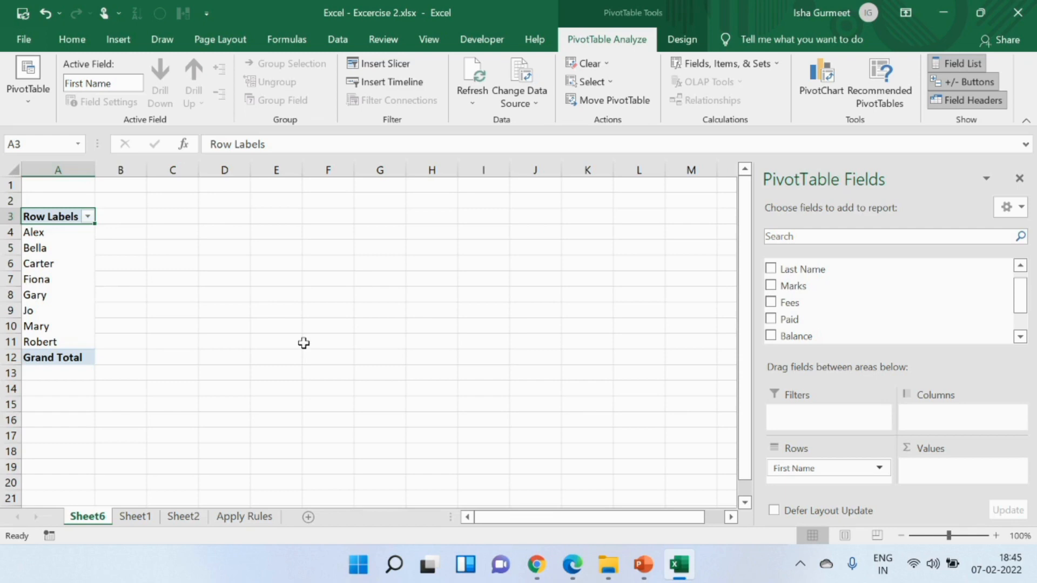
{"action": "mouse_move", "coordinate": [689, 450]}
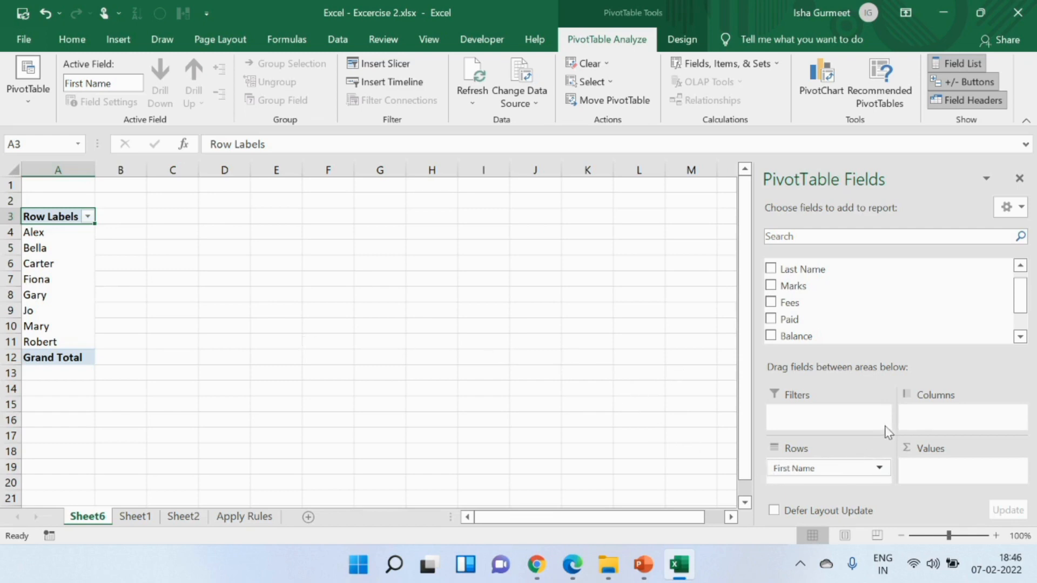
{"action": "mouse_move", "coordinate": [833, 468]}
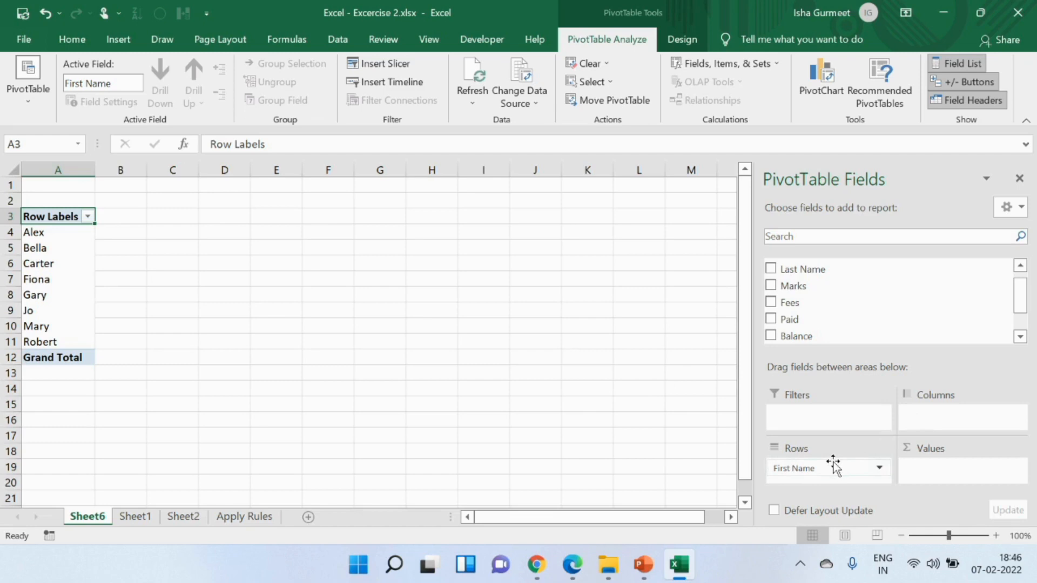
{"action": "mouse_move", "coordinate": [835, 470]}
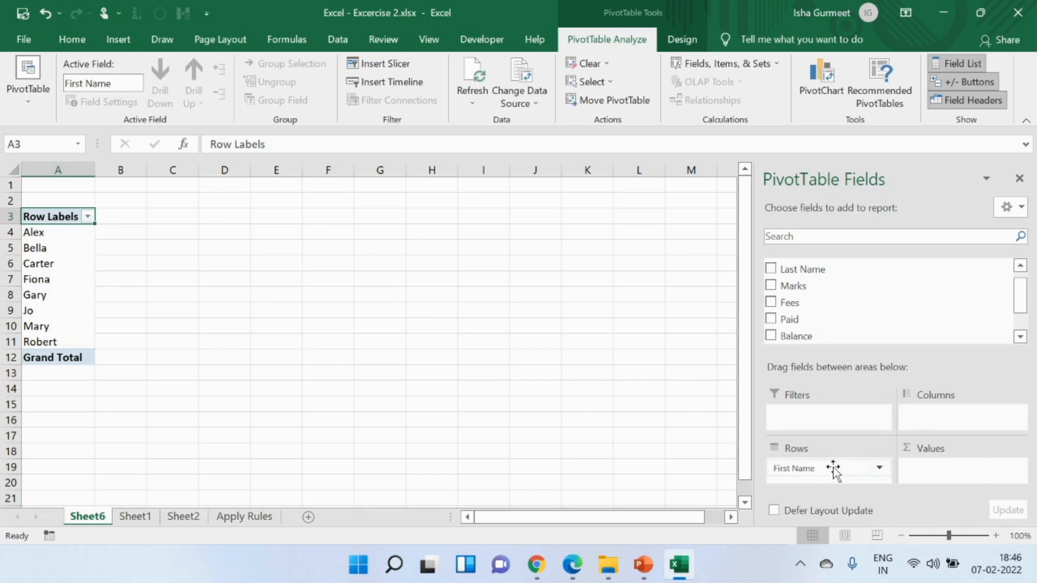
Move the First Name field from Rows to Columns so names run across row 4
{"action": "left_click_drag", "start_coordinate": [827, 468], "coordinate": [959, 415]}
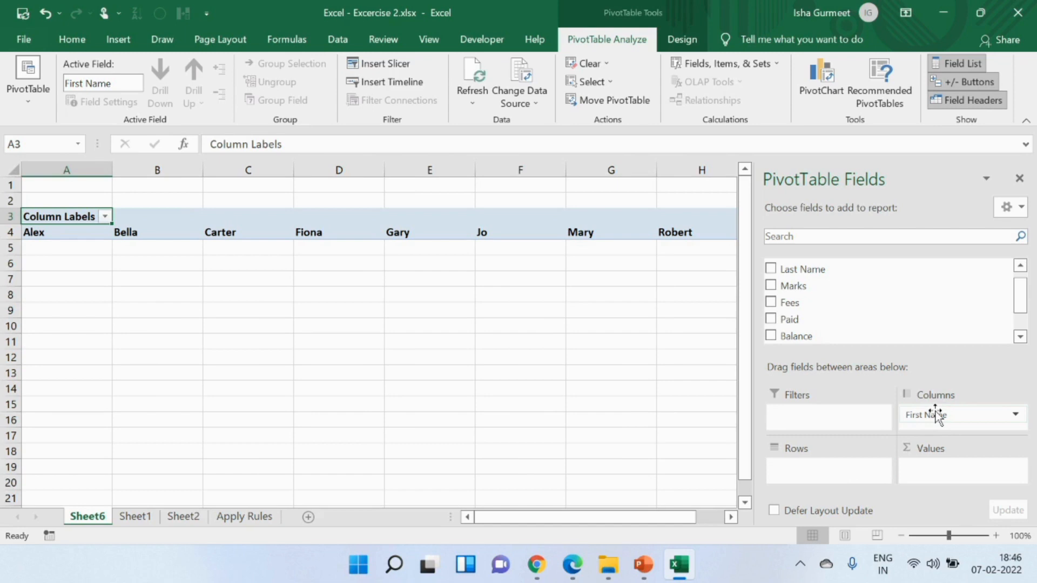
Return First Name to Rows and add Marks to Values as Sum of Marks totalling 606
{"action": "left_click_drag", "start_coordinate": [936, 415], "coordinate": [817, 472]}
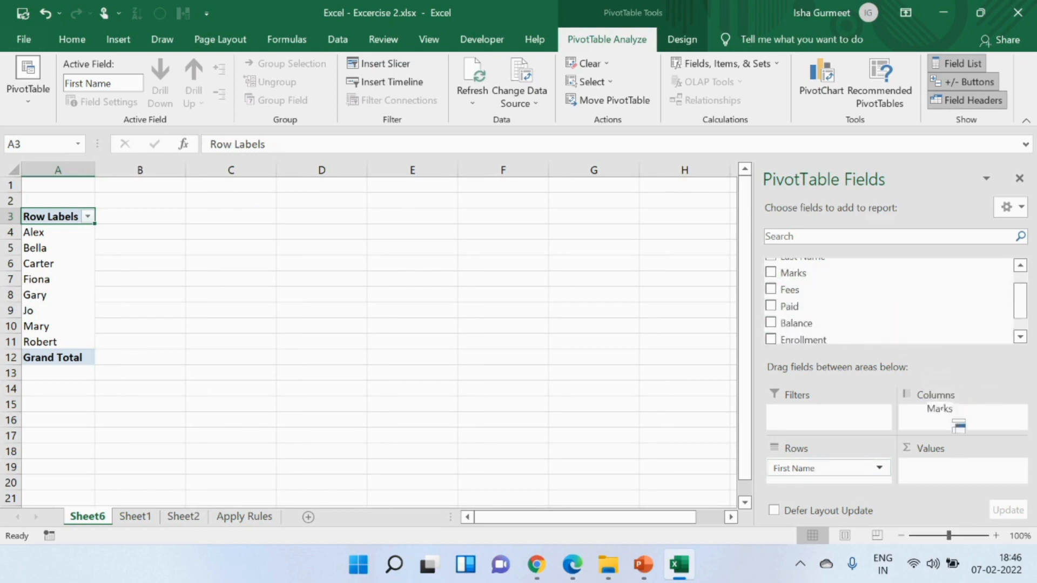
{"action": "left_click_drag", "start_coordinate": [940, 408], "coordinate": [932, 472]}
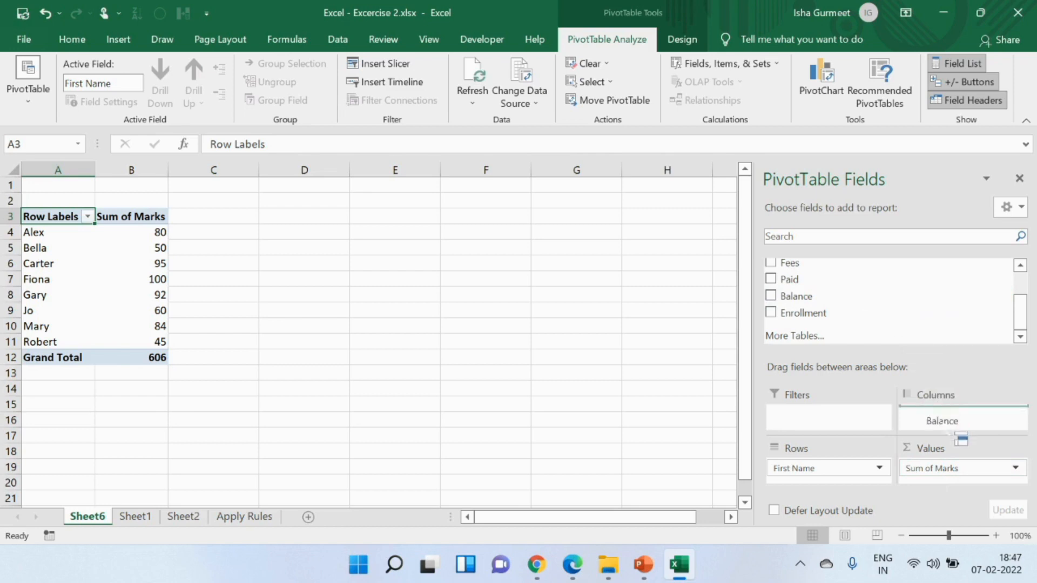
Add Balance to Values as Sum of Balance, removing and re-adding it, totalling 8550
{"action": "left_click", "coordinate": [772, 296]}
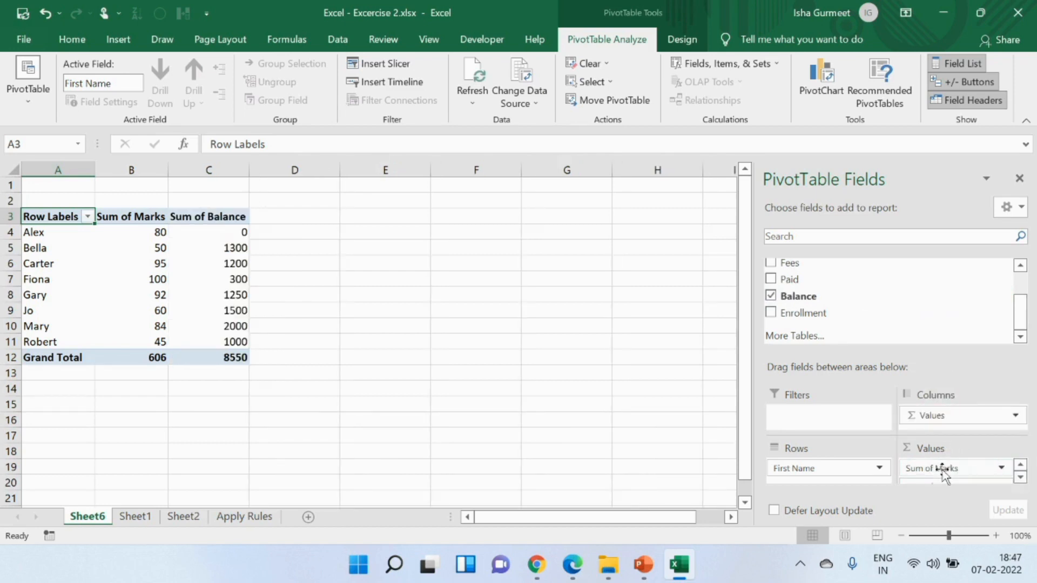
{"action": "mouse_move", "coordinate": [605, 386]}
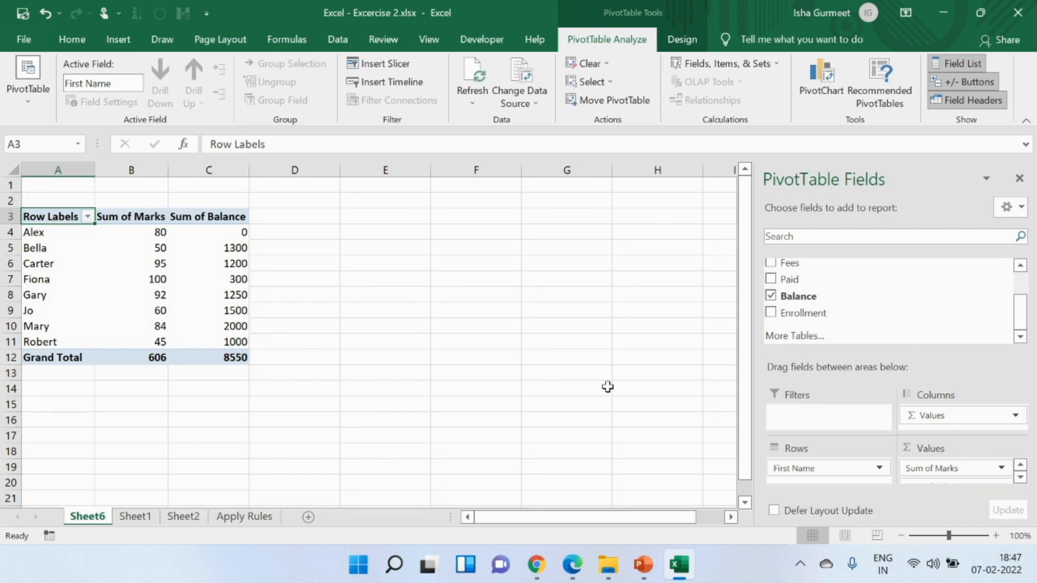
{"action": "mouse_move", "coordinate": [617, 388]}
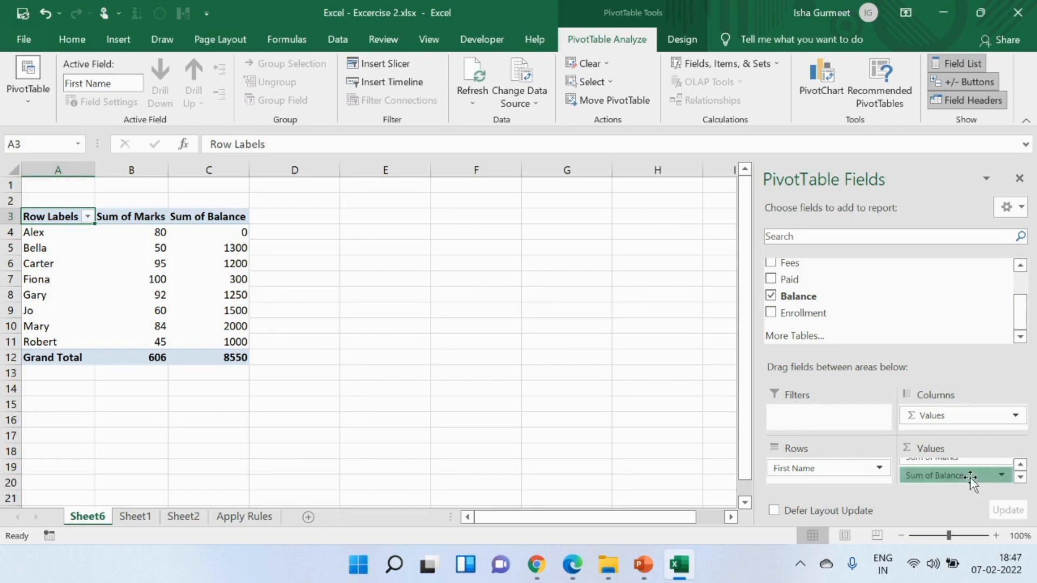
{"action": "left_click", "coordinate": [770, 296]}
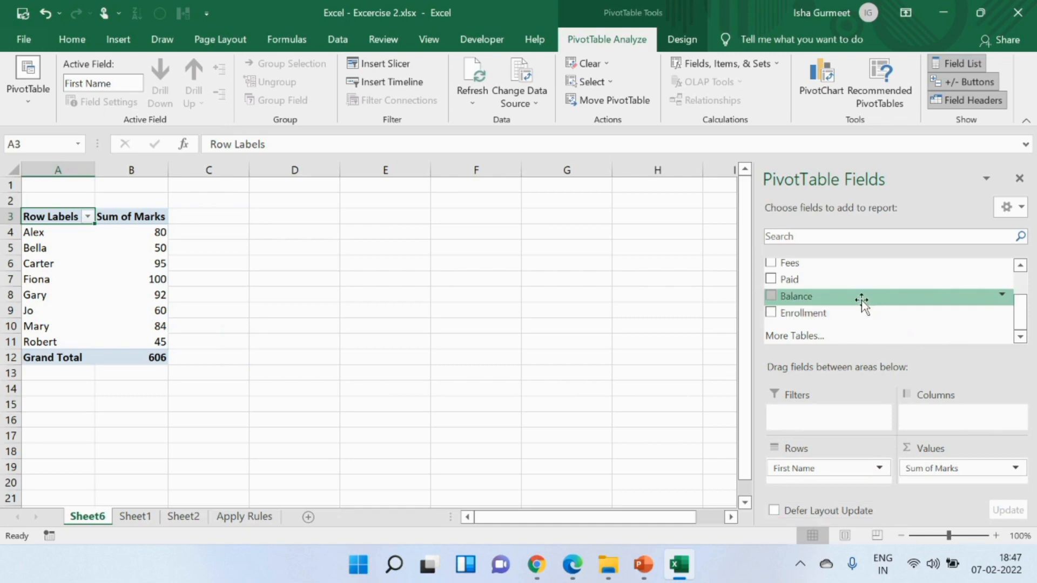
{"action": "left_click", "coordinate": [771, 296]}
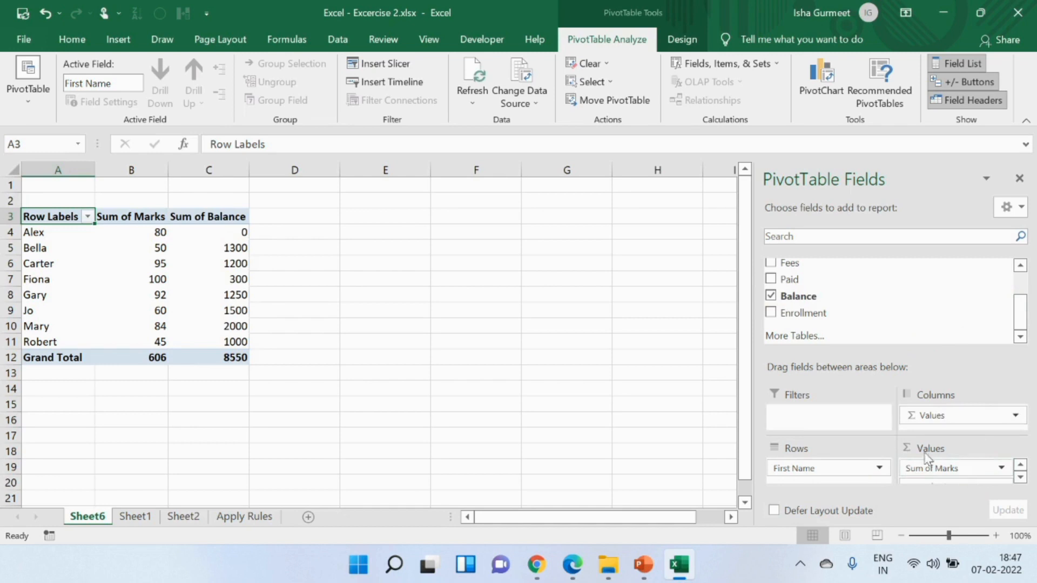
{"action": "mouse_move", "coordinate": [824, 417]}
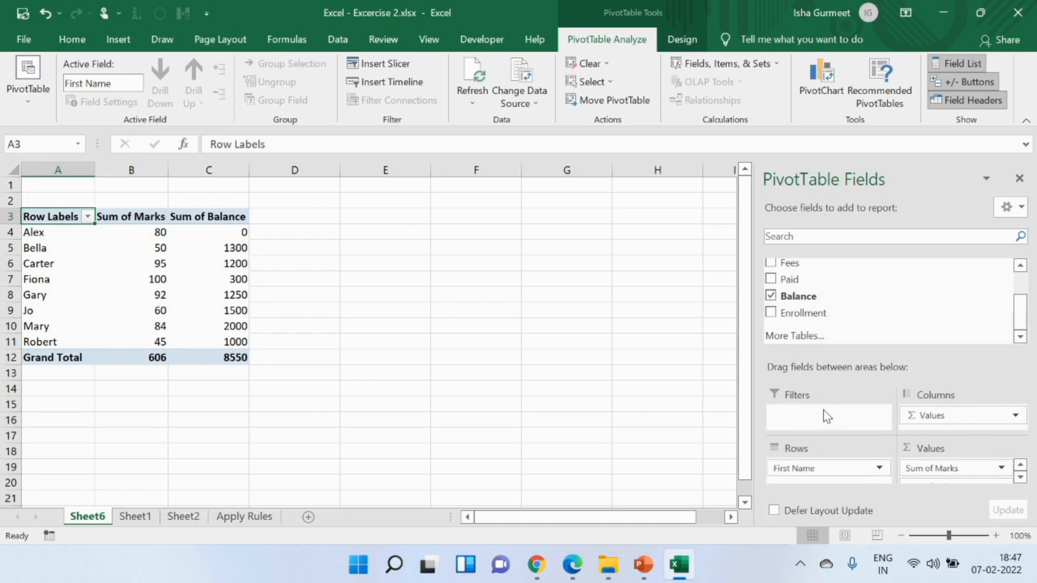
{"action": "mouse_move", "coordinate": [820, 403]}
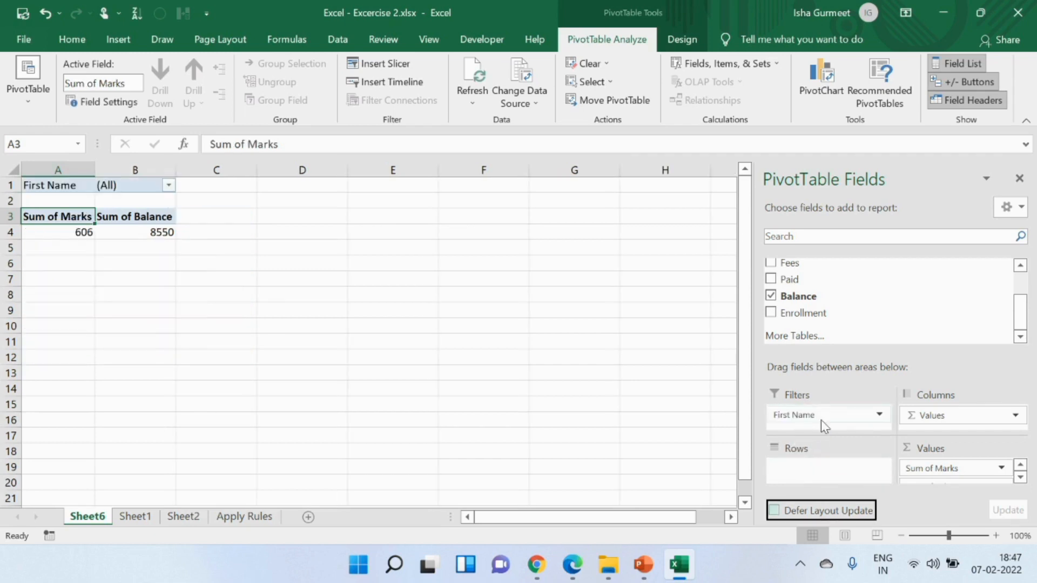
{"action": "left_click", "coordinate": [169, 185]}
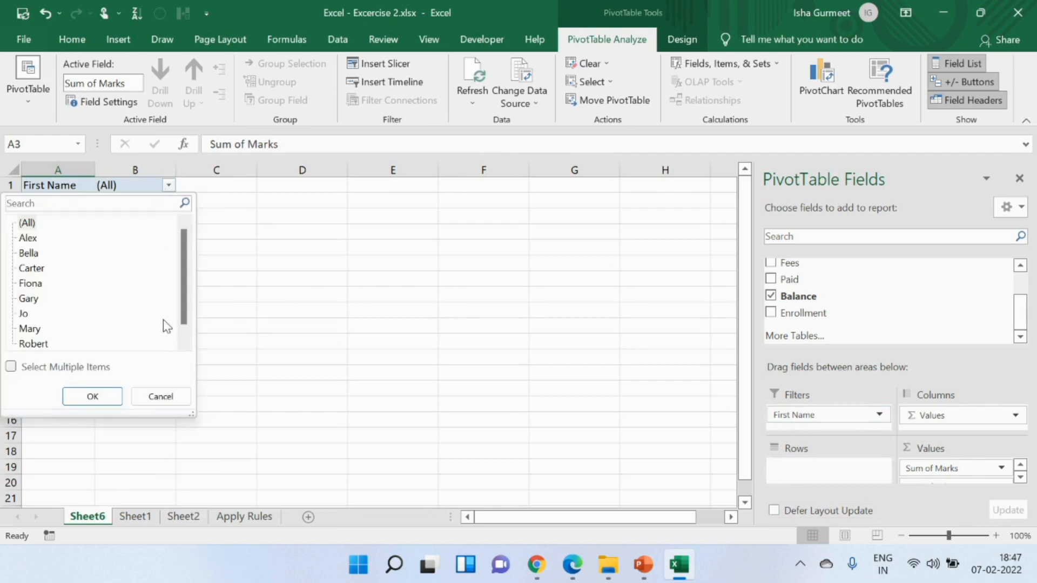
{"action": "mouse_move", "coordinate": [165, 276]}
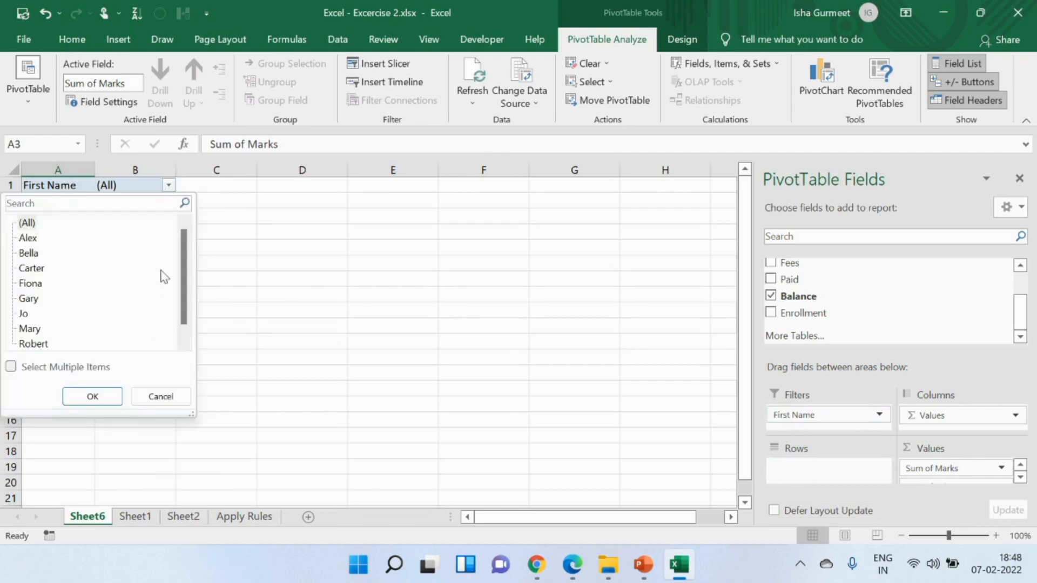
{"action": "mouse_move", "coordinate": [172, 268]}
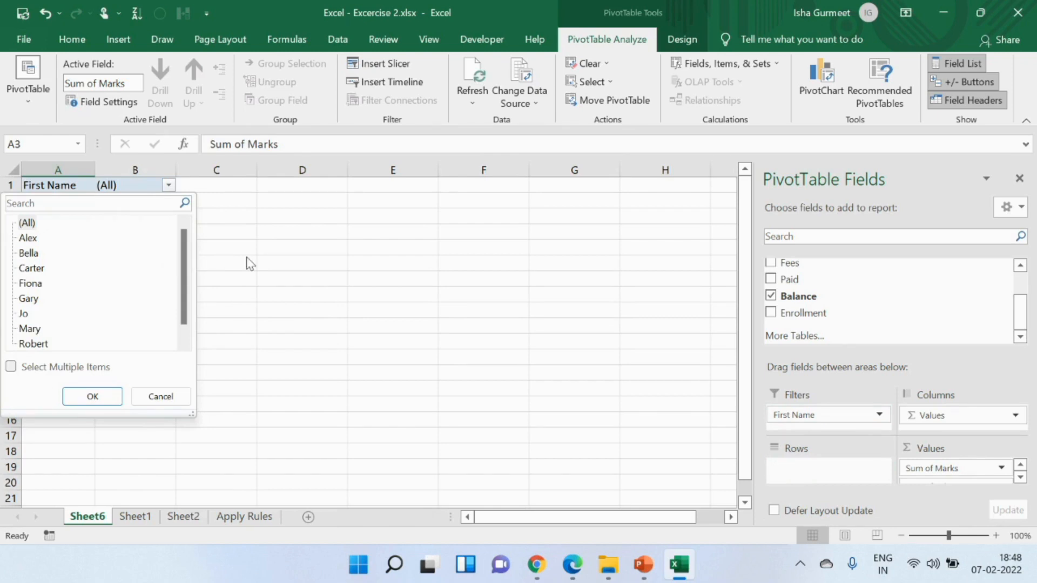
{"action": "mouse_move", "coordinate": [784, 427]}
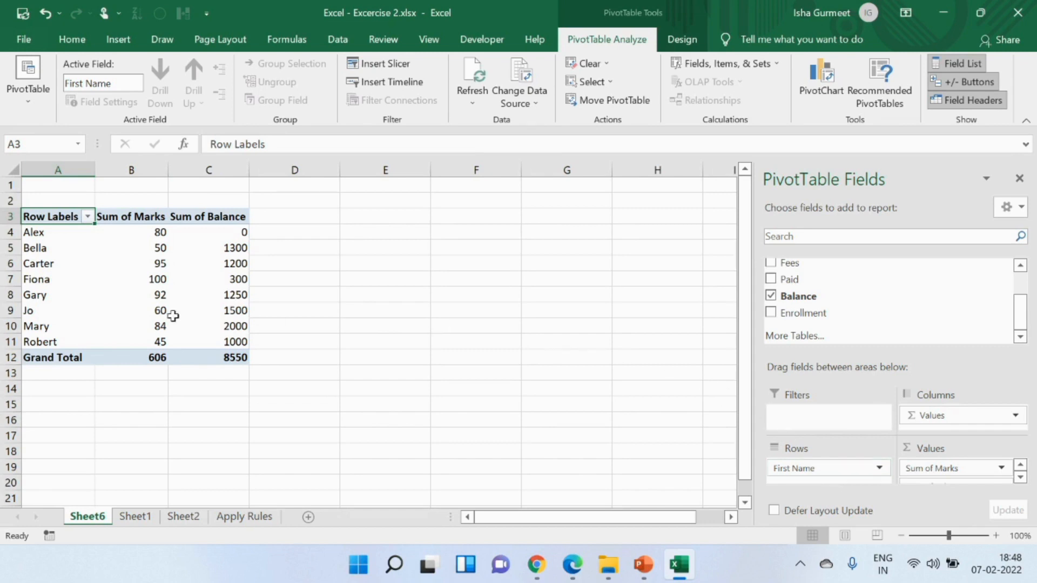
{"action": "left_click", "coordinate": [209, 311]}
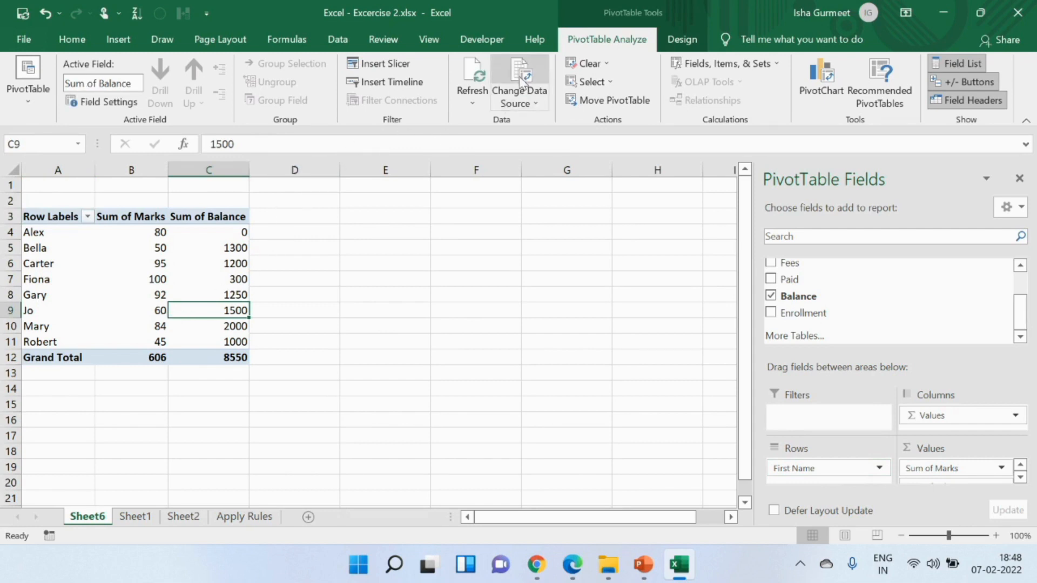
{"action": "mouse_move", "coordinate": [565, 60]}
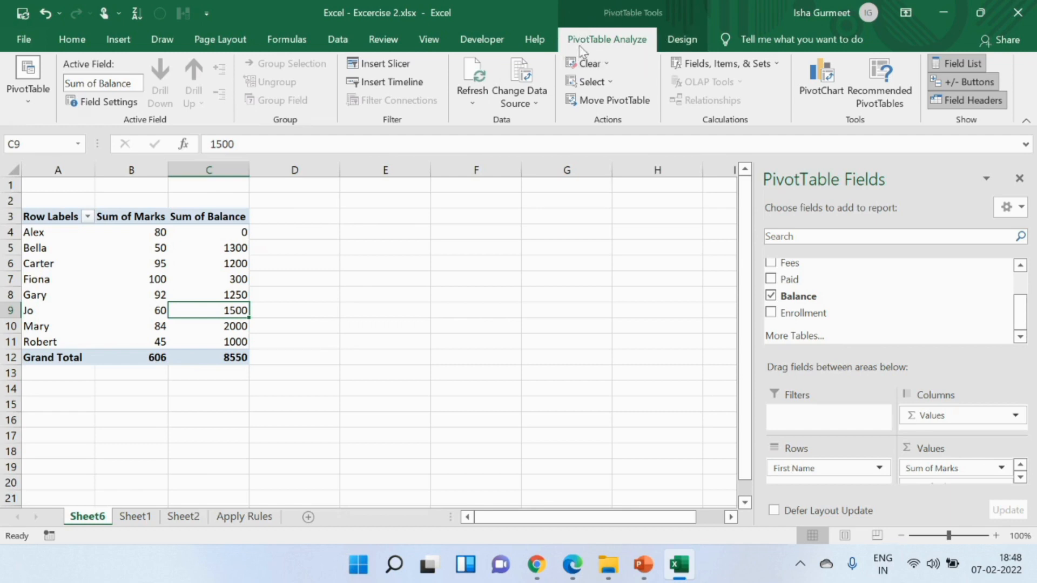
{"action": "mouse_move", "coordinate": [325, 287]}
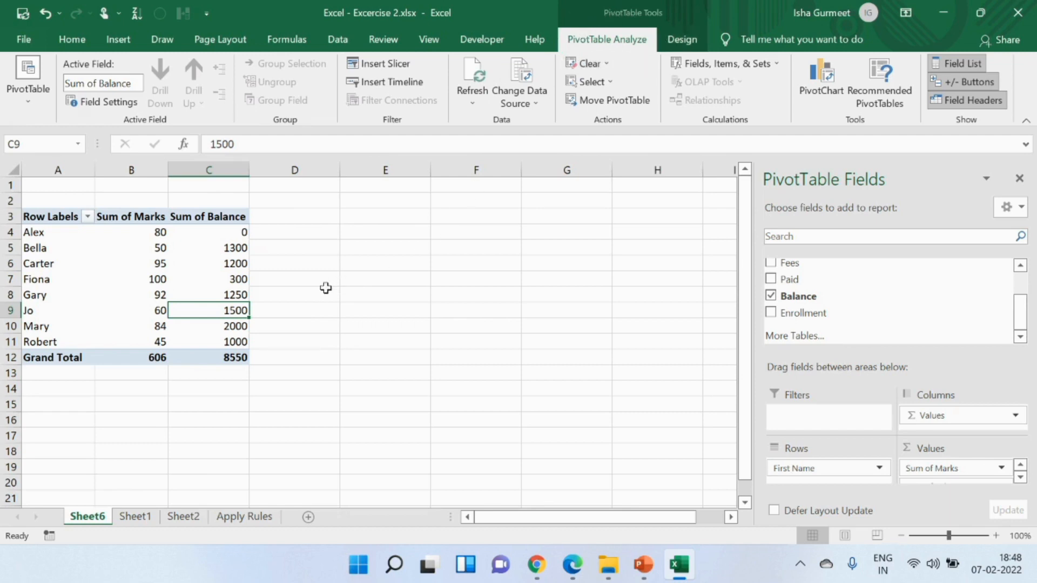
{"action": "left_click", "coordinate": [294, 294]}
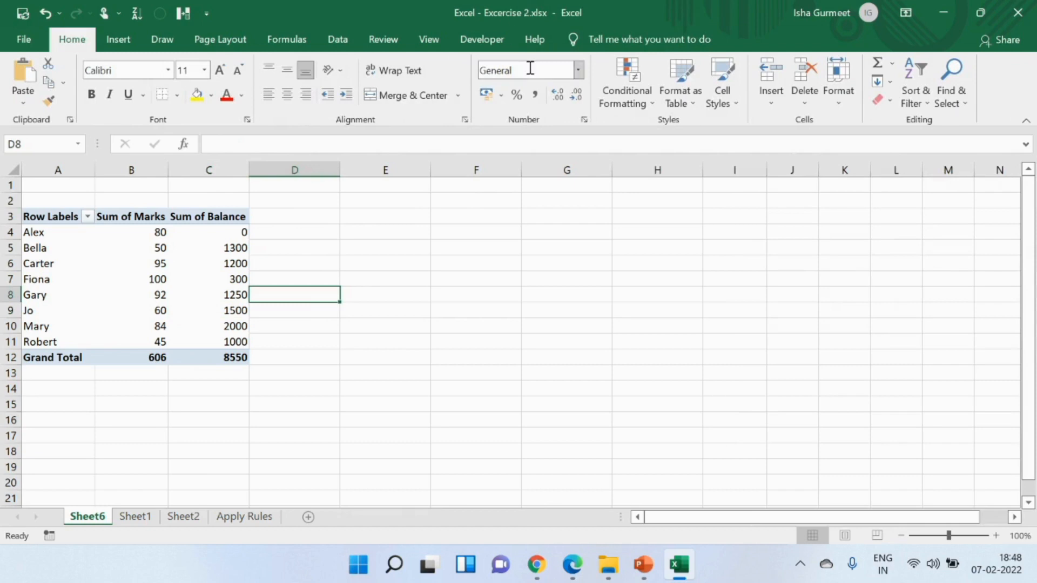
{"action": "left_click", "coordinate": [209, 278]}
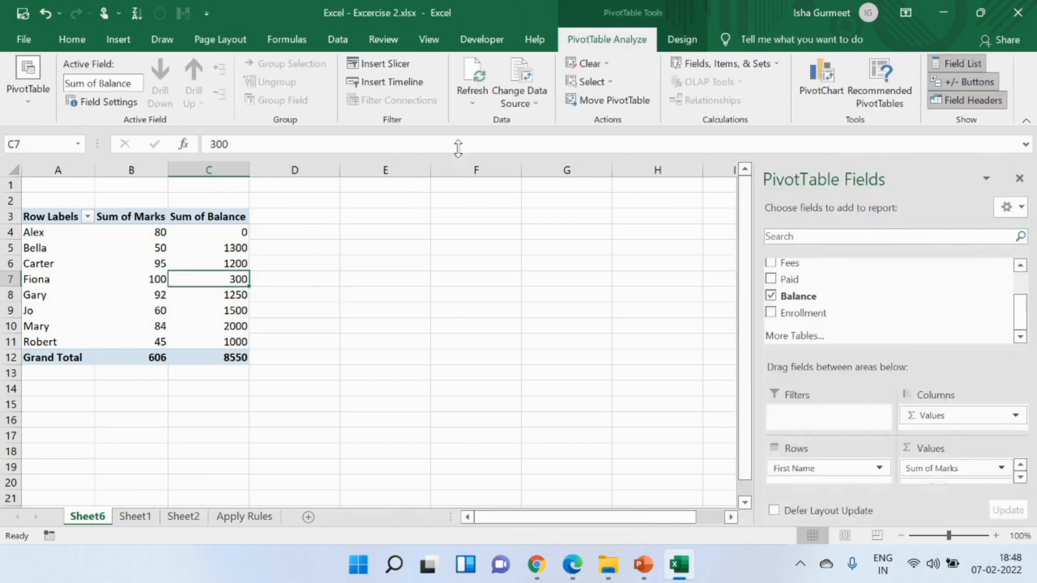
{"action": "mouse_move", "coordinate": [556, 82]}
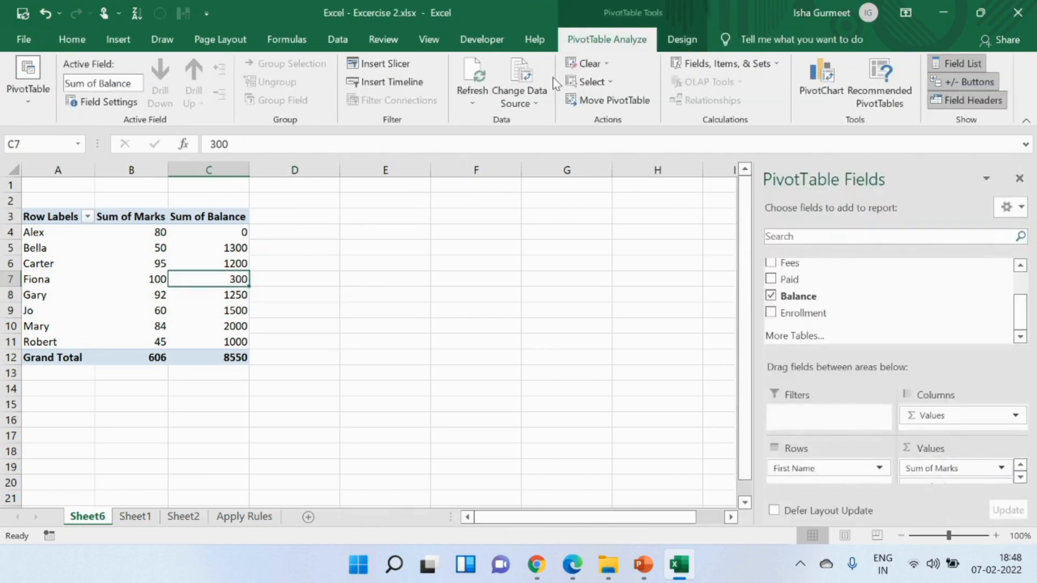
{"action": "mouse_move", "coordinate": [432, 145]}
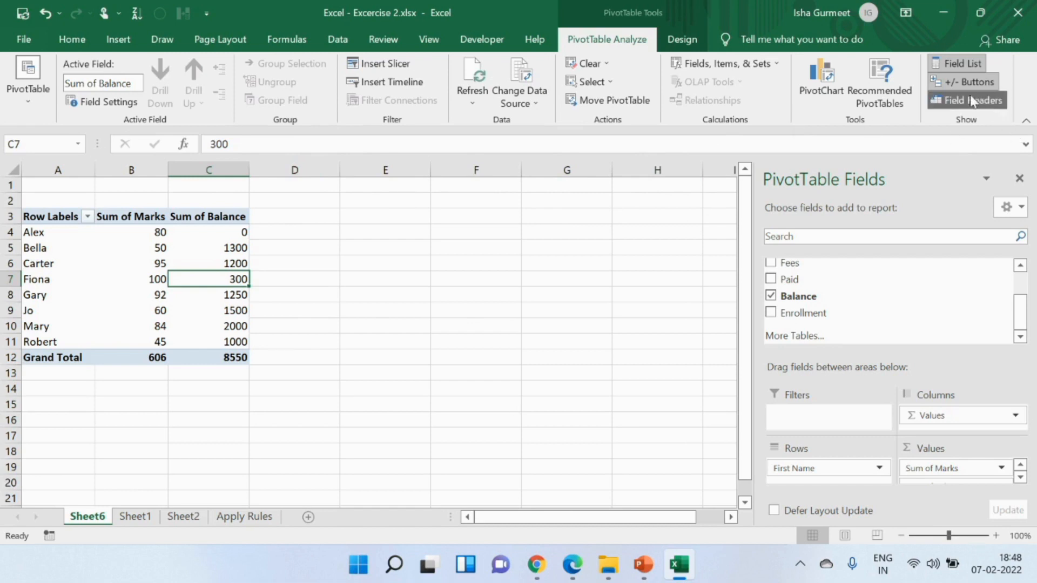
{"action": "mouse_move", "coordinate": [962, 63]}
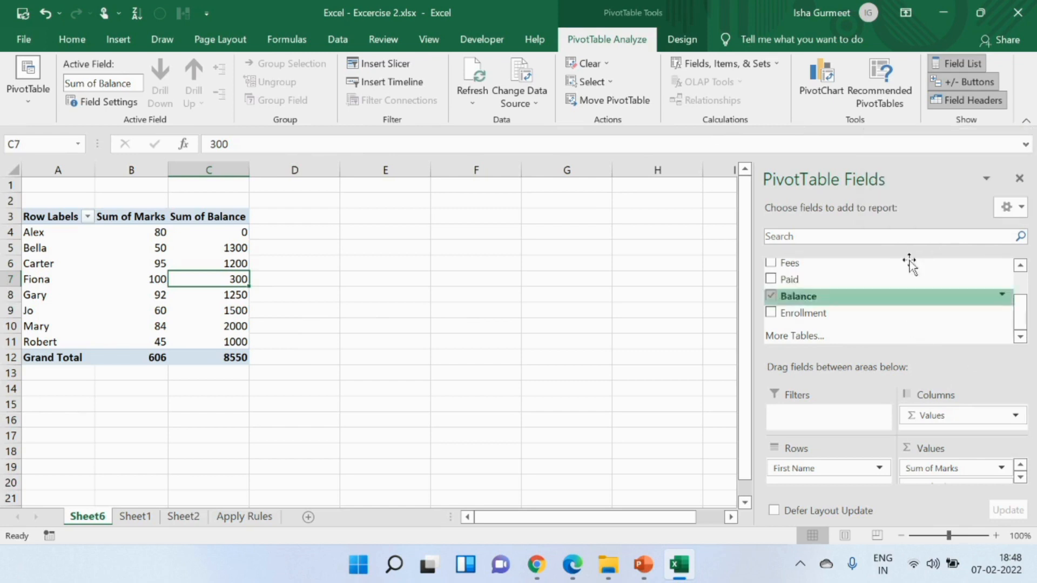
{"action": "left_click", "coordinate": [958, 68]}
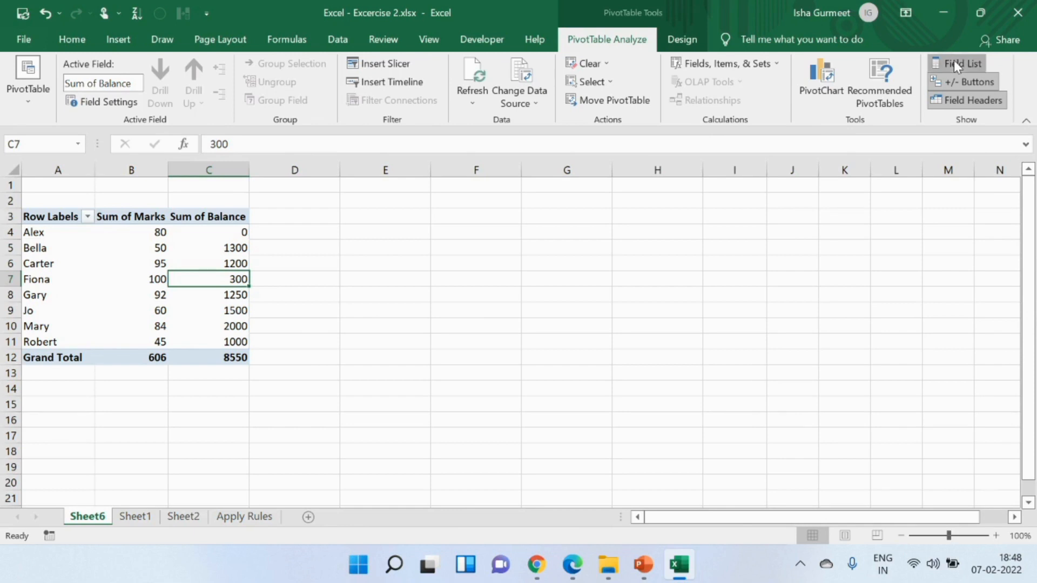
{"action": "left_click", "coordinate": [963, 63]}
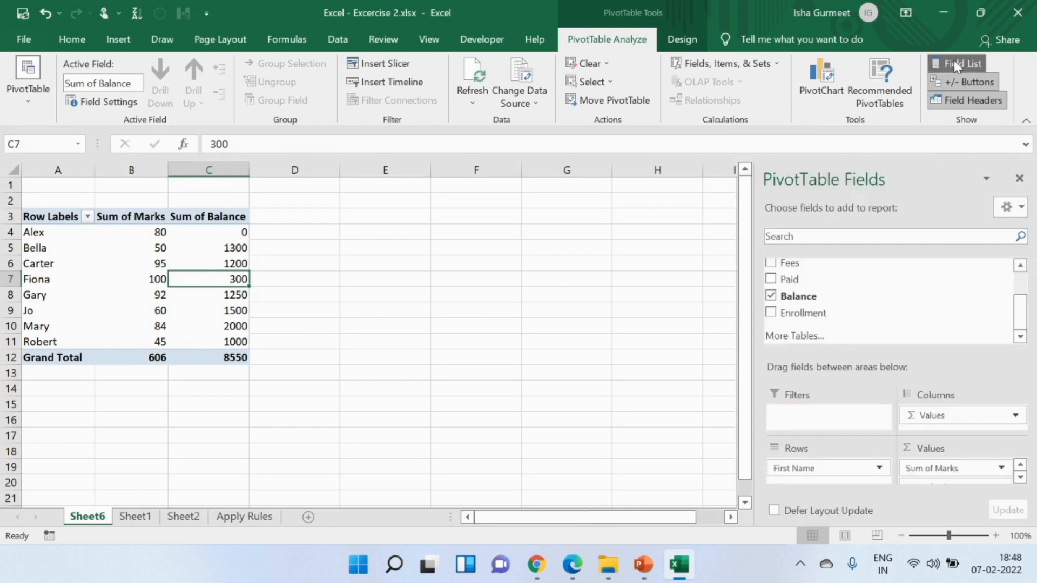